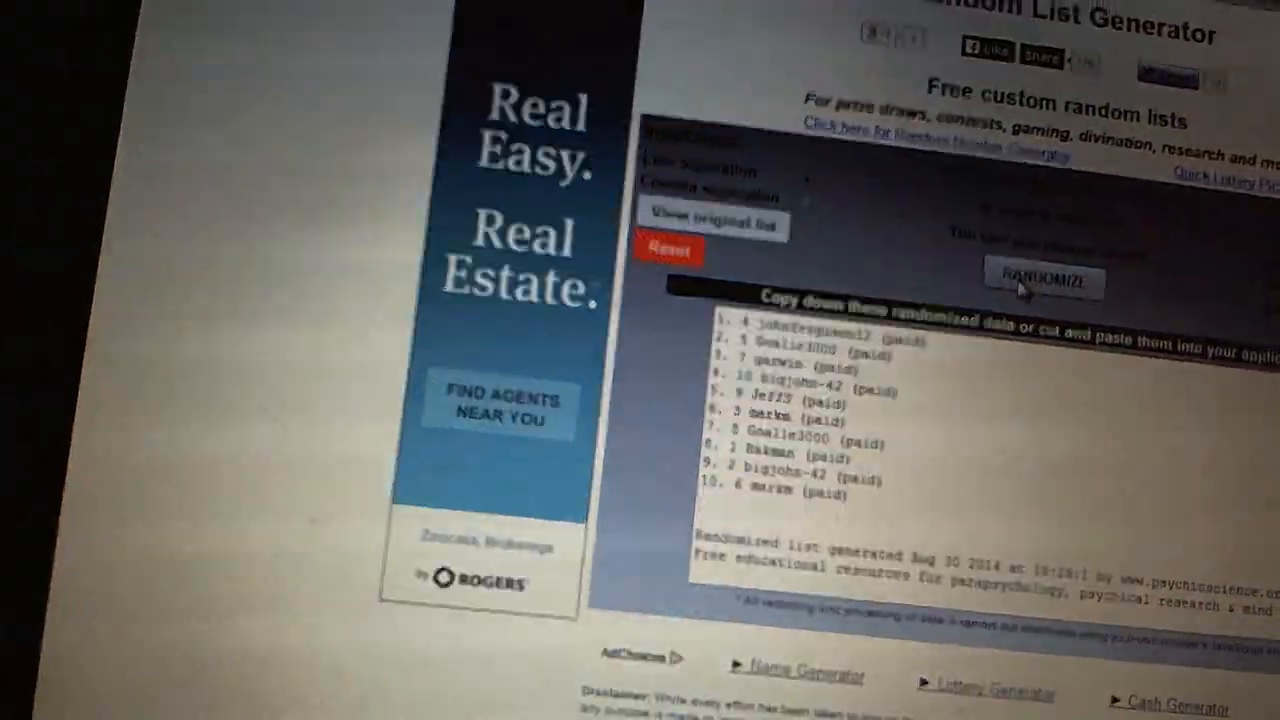
# Randomize the ten paid participants into a fresh shuffled order.
pyautogui.click(1043, 278)
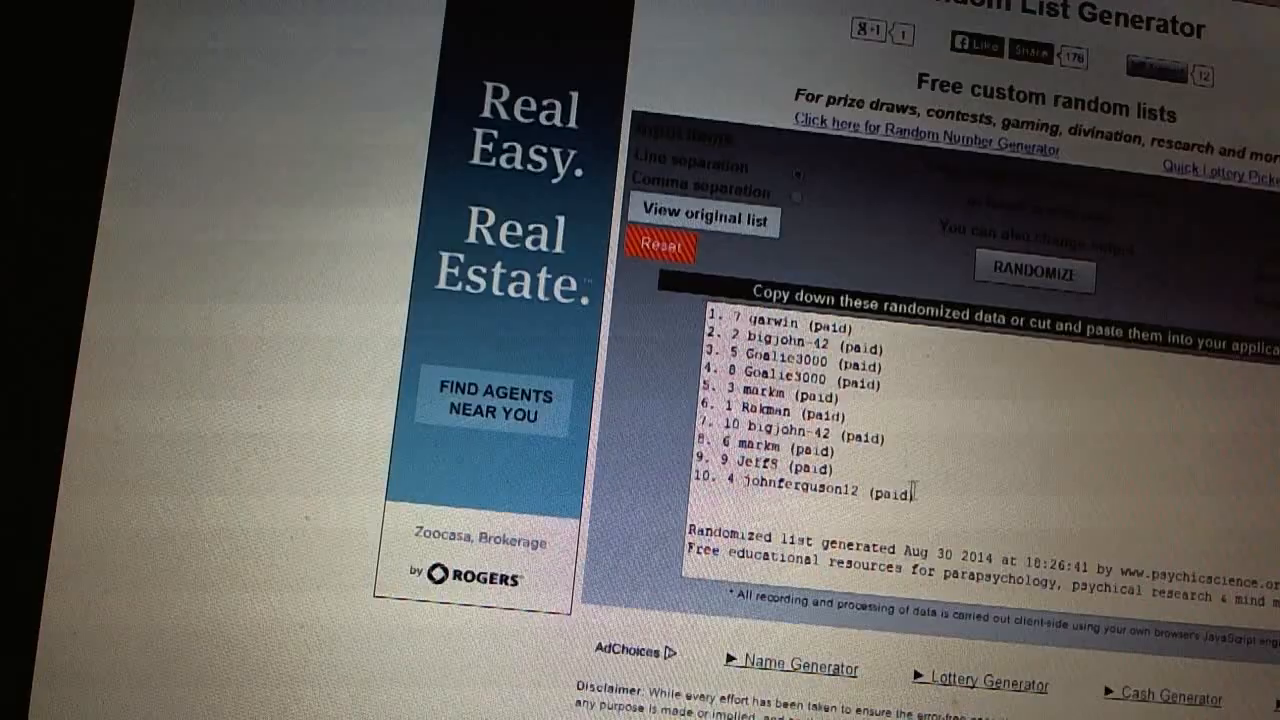
pyautogui.doubleClick(800, 400)
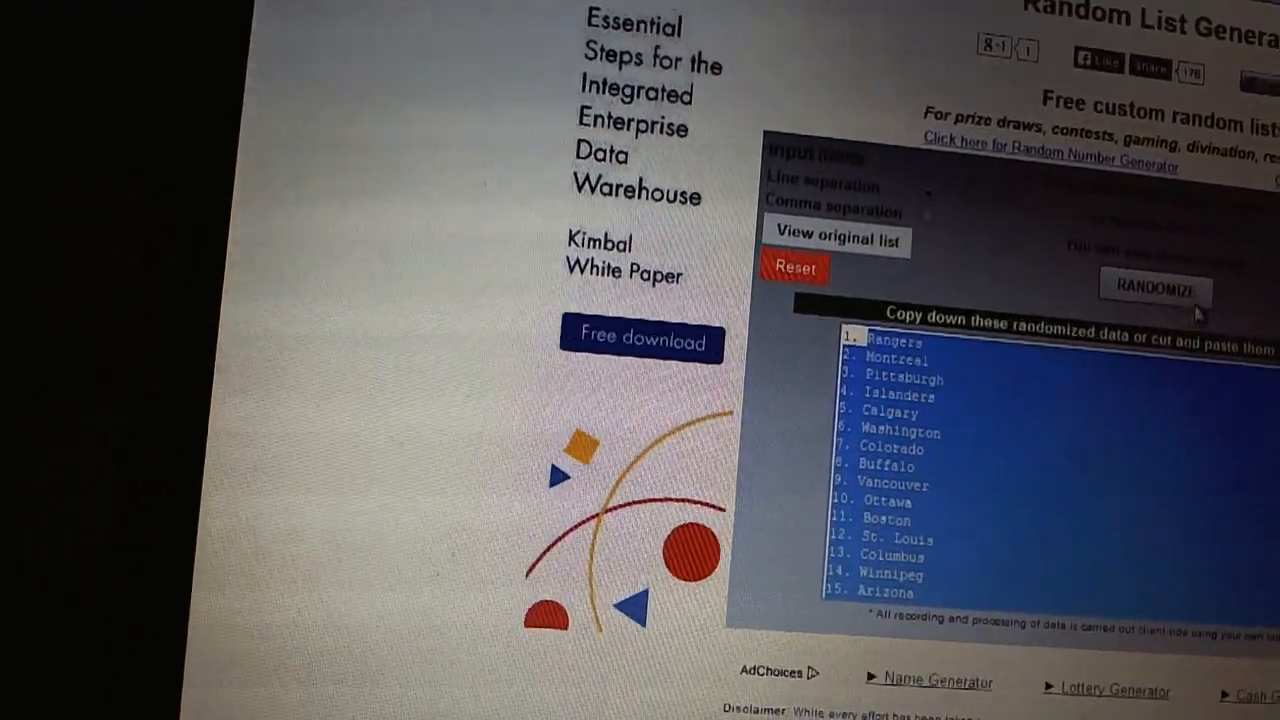
# Randomize the hockey team list, yielding Rangers, Montreal and Pittsburgh first.
pyautogui.click(1155, 288)
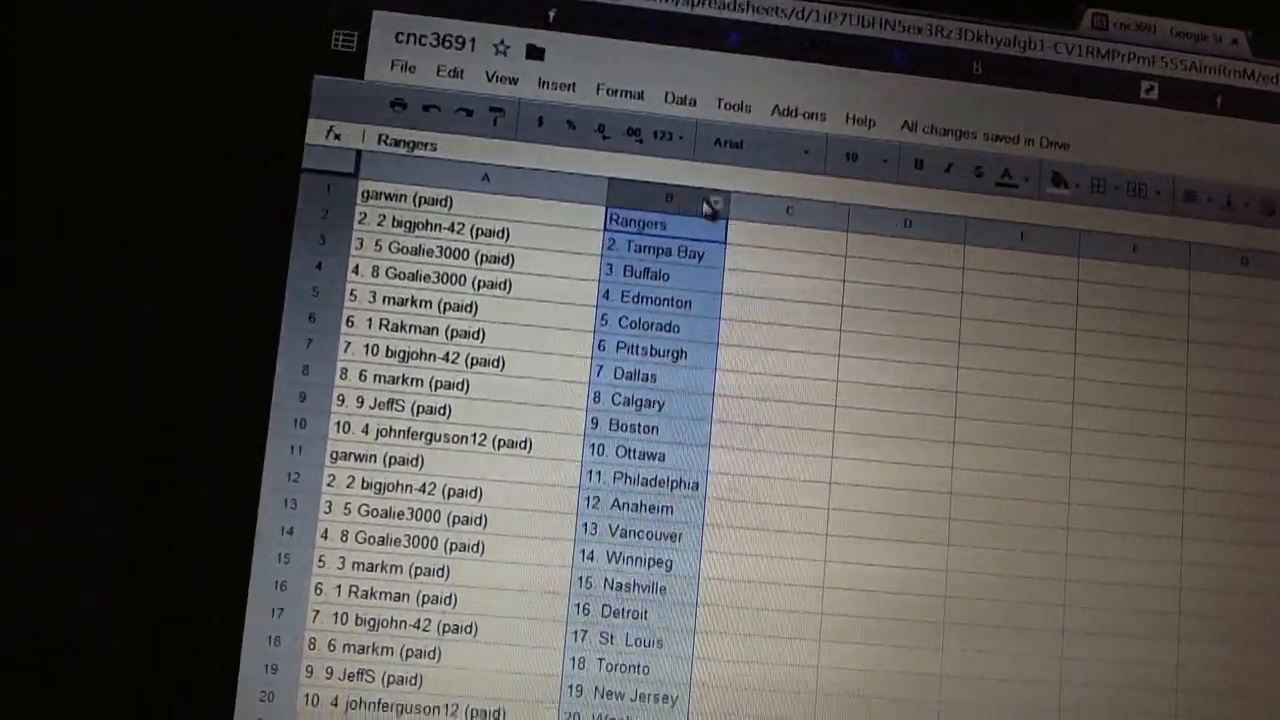
# Scroll down the sheet to review teams in column B beside the paid list.
pyautogui.scroll(-3)
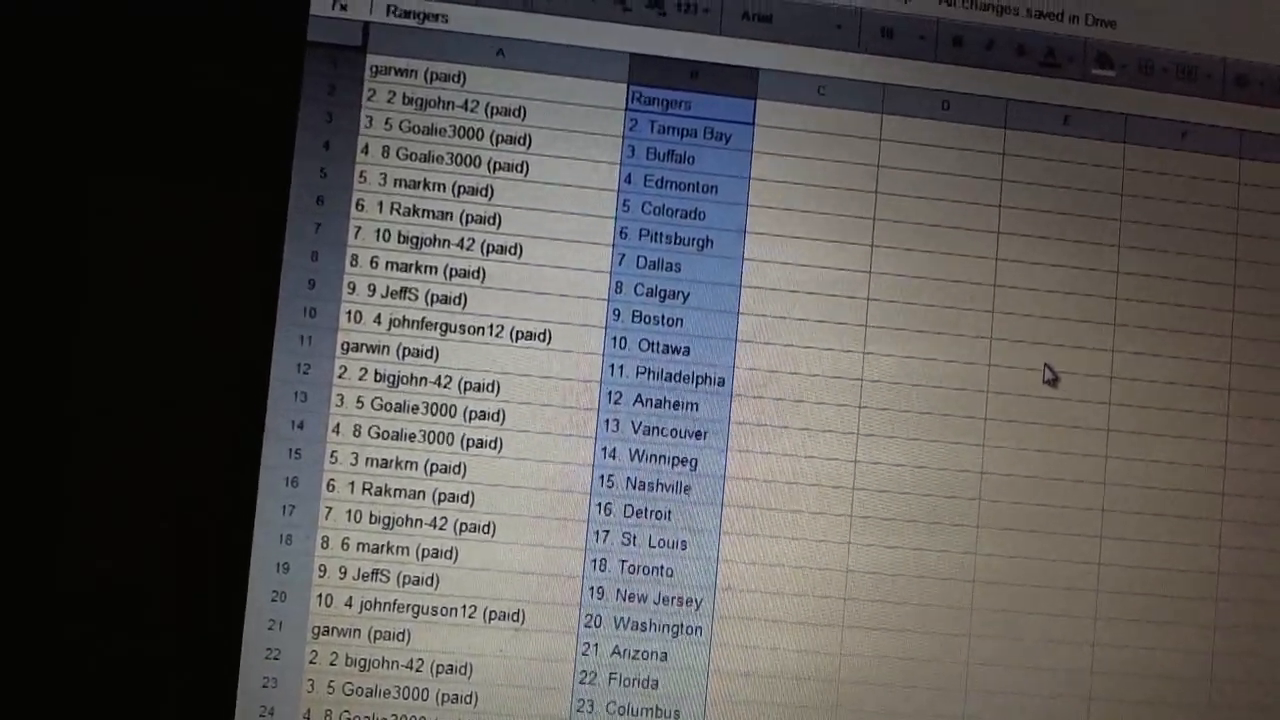
pyautogui.scroll(-3)
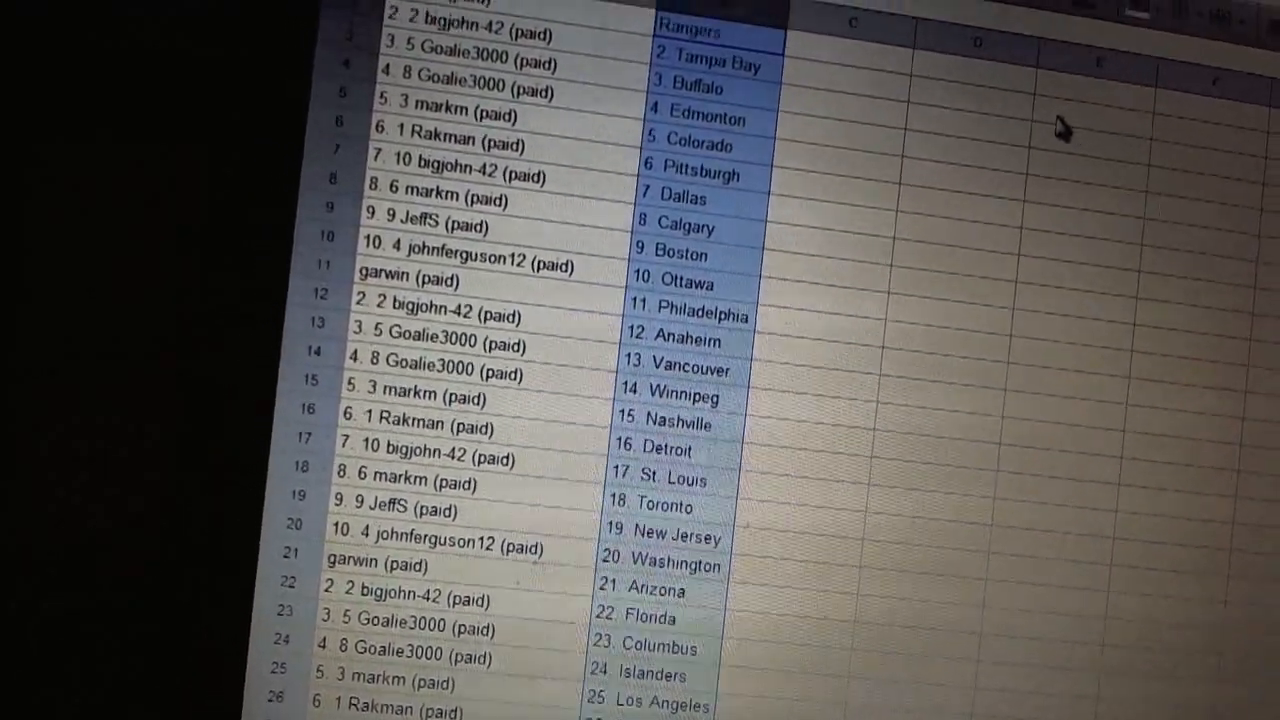
pyautogui.scroll(-3)
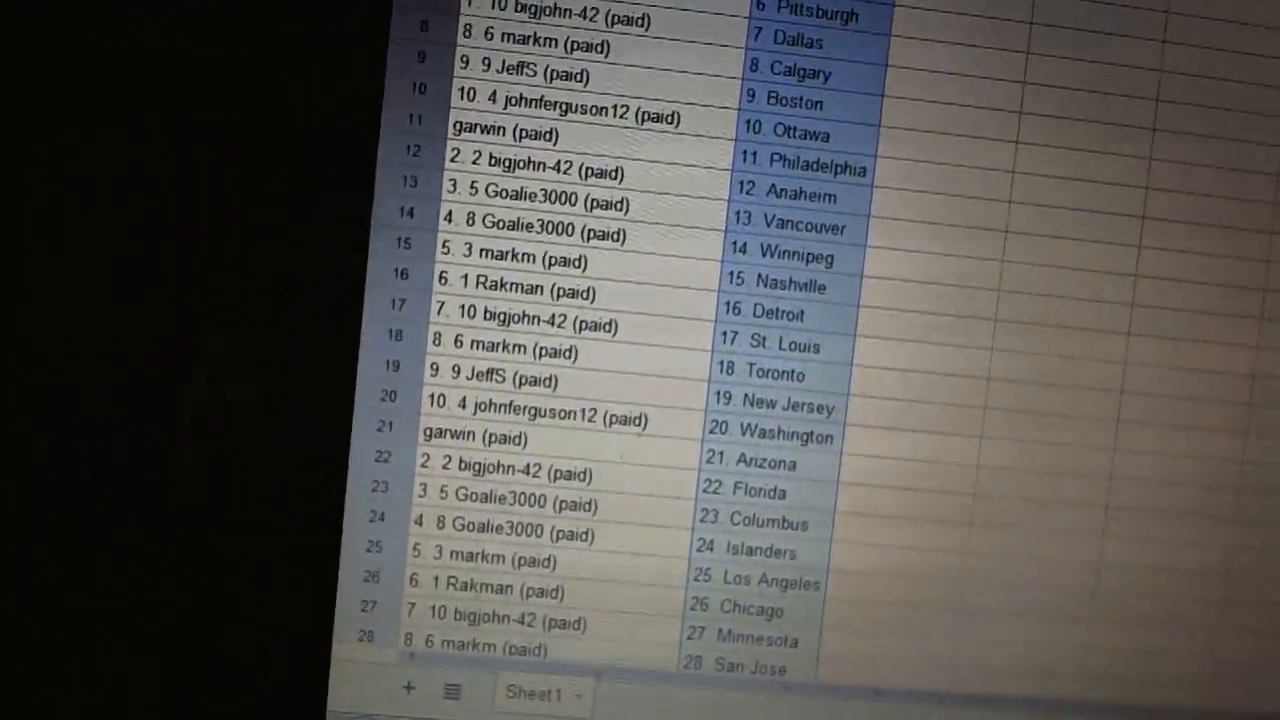
pyautogui.scroll(3)
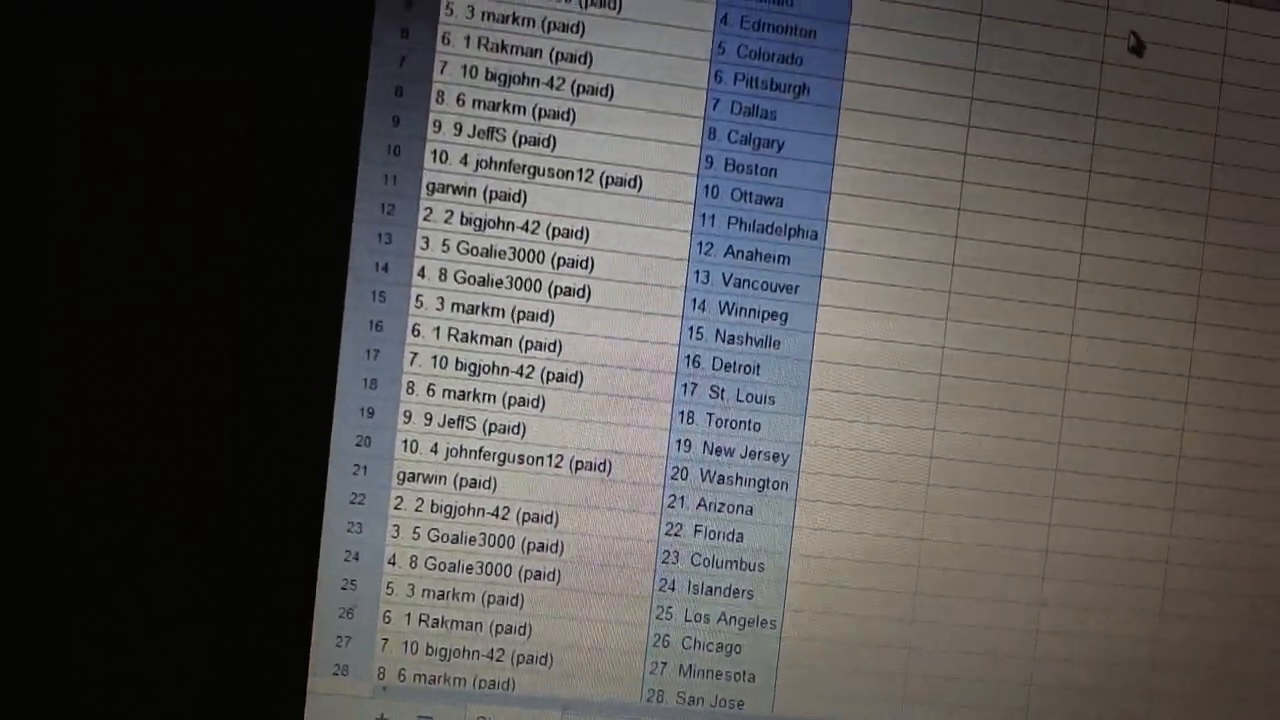
pyautogui.scroll(-3)
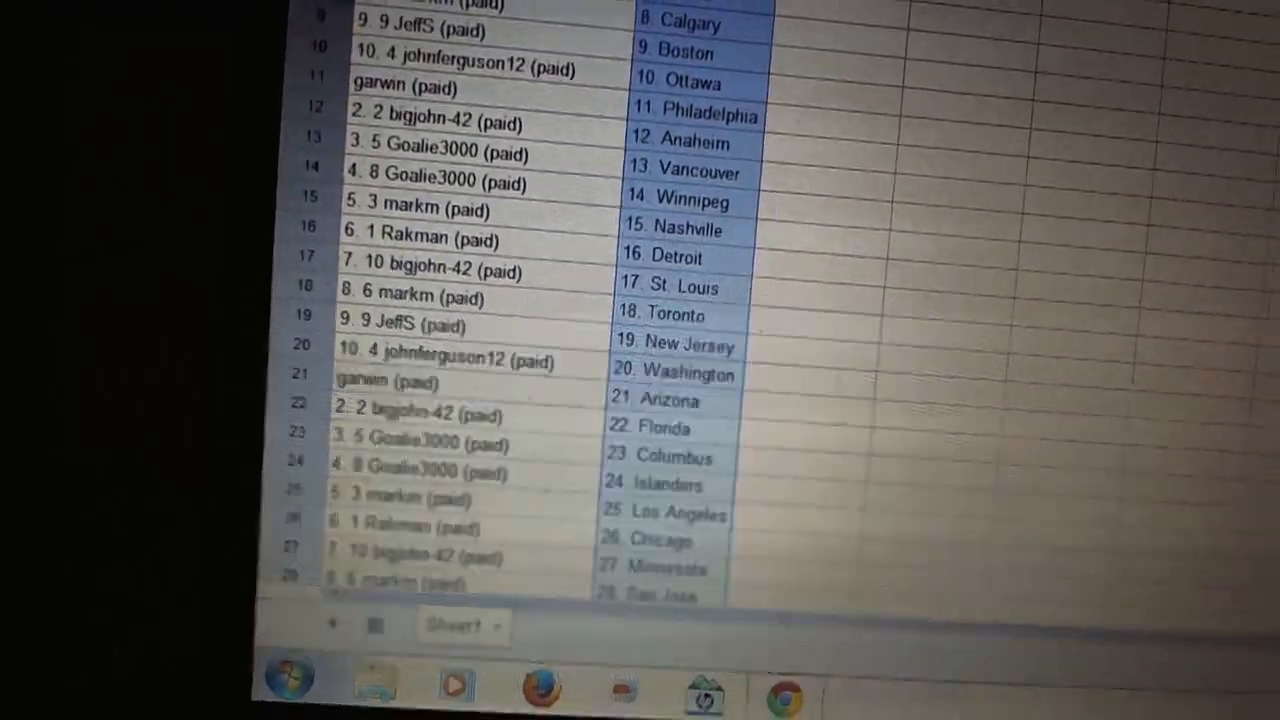
pyautogui.scroll(-3)
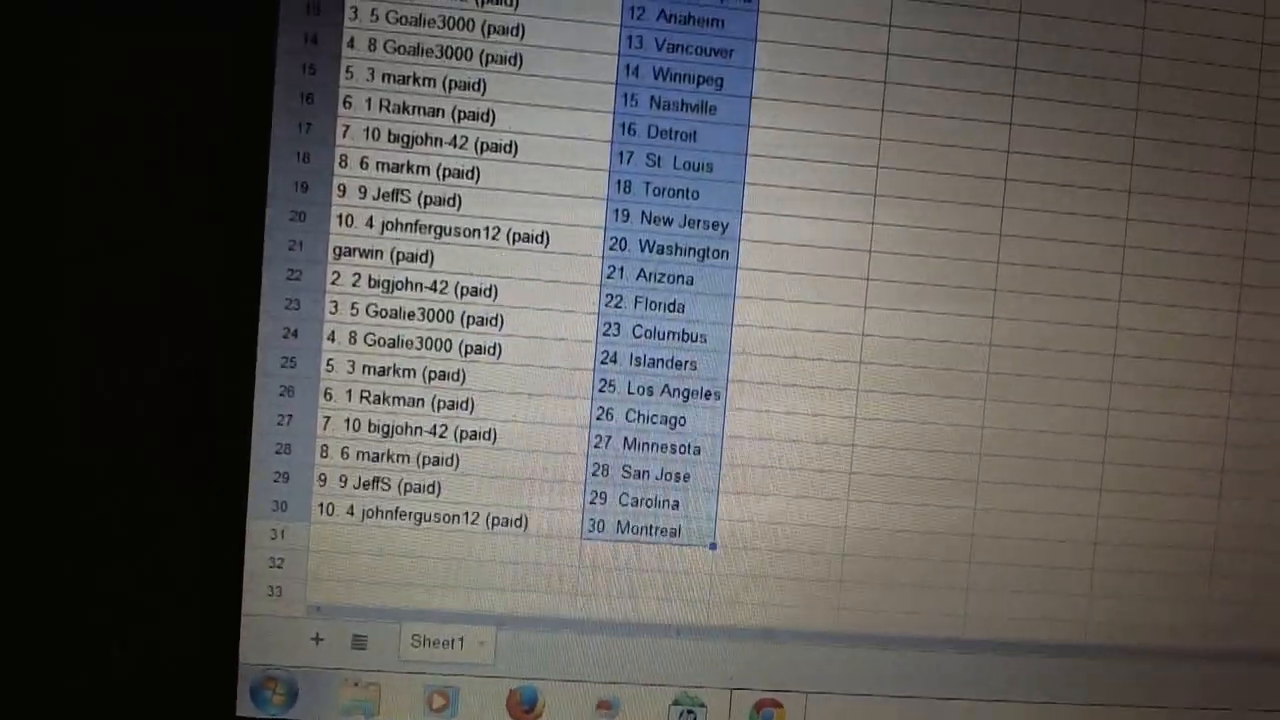